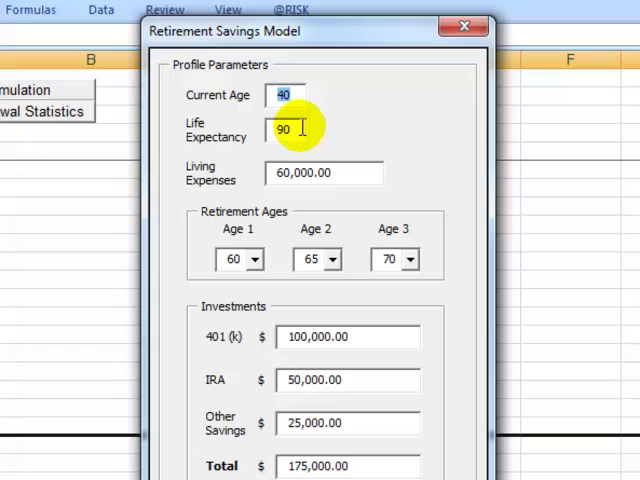
Review life expectancy, keep the first retirement age at 60, and set 401(k) savings to 120,000.00.
left_click(322, 172)
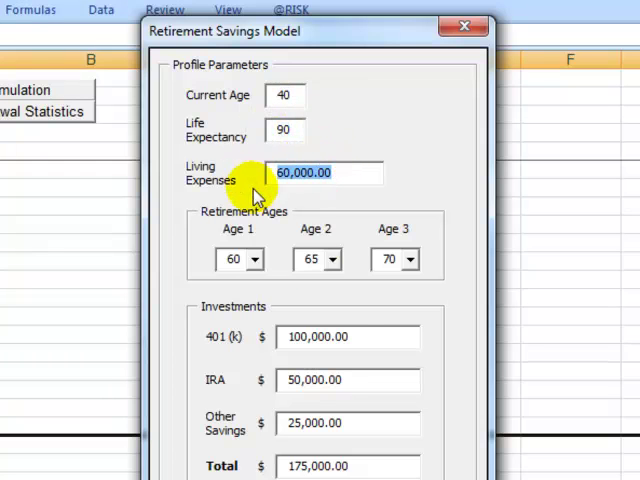
mouse_move(360, 320)
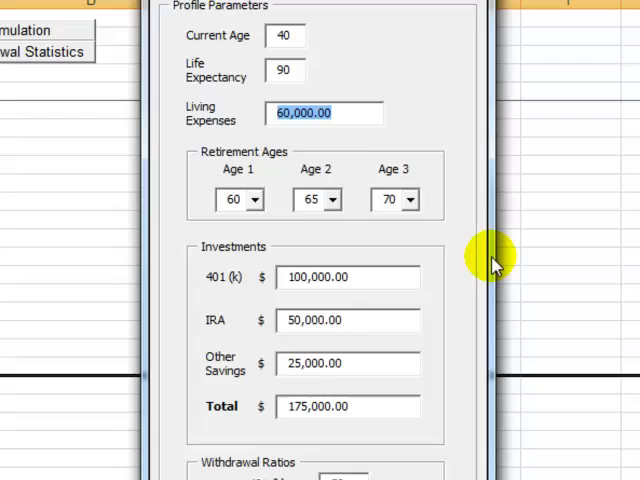
scroll("down", 3)
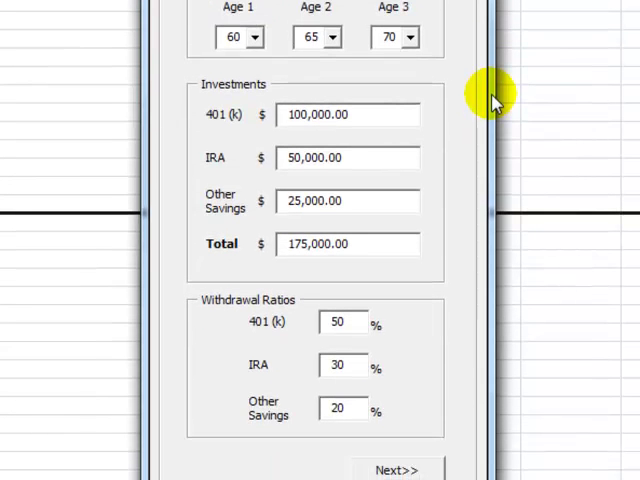
left_click(256, 36)
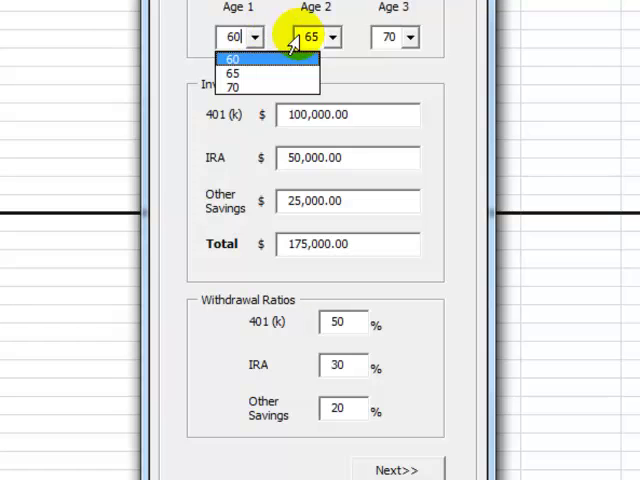
left_click(410, 36)
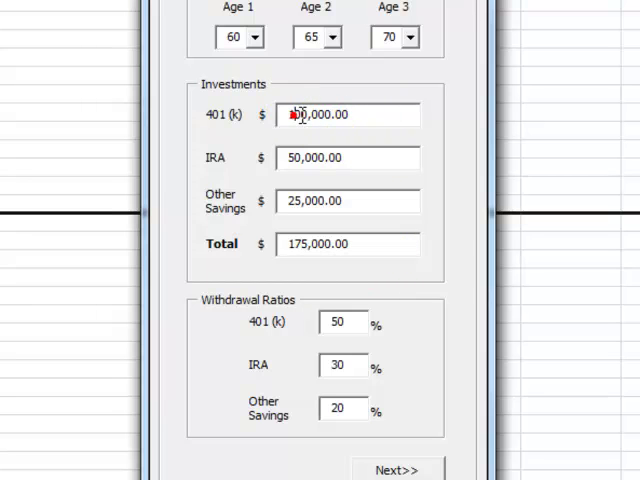
type("120,000.00")
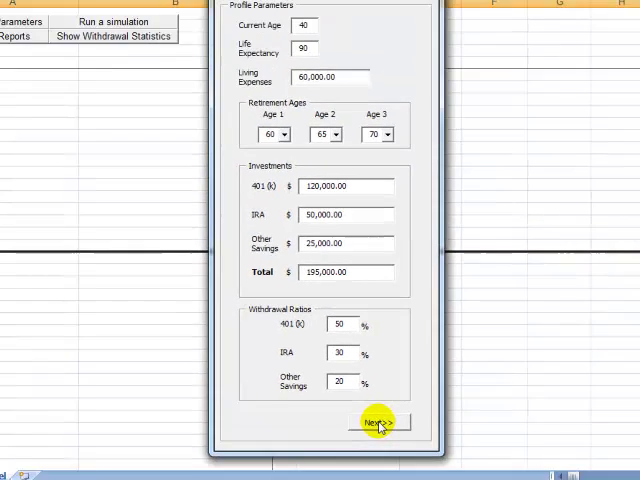
Submit the profile via Next>> so the model formulas are created and Model Parameters appears.
left_click(378, 422)
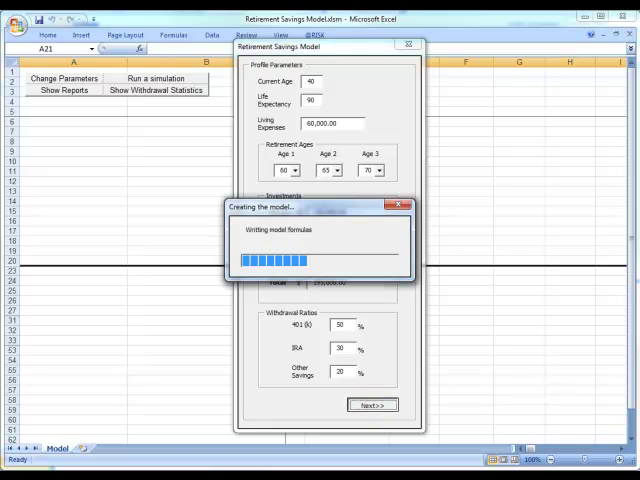
left_click(372, 404)
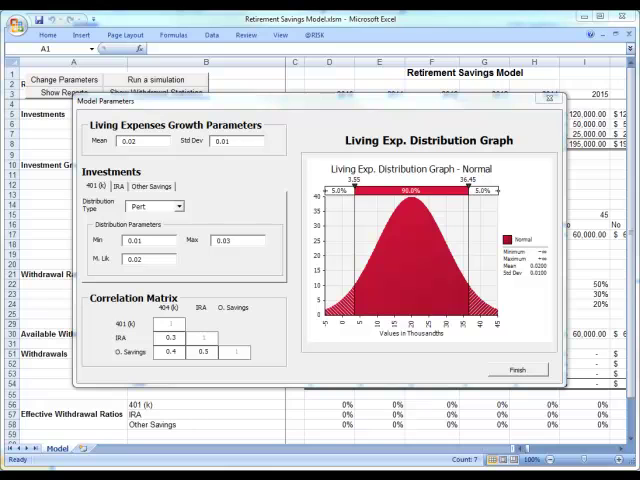
mouse_move(164, 160)
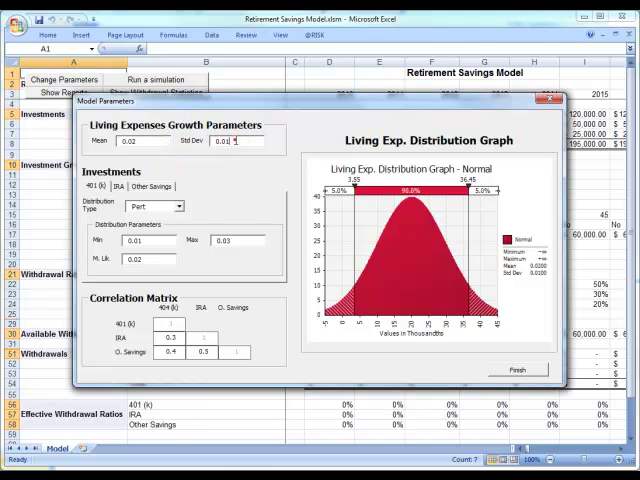
Set living-expenses growth mean to 0.03 and the 401(k) distribution type to Lognorm.
left_click(140, 140)
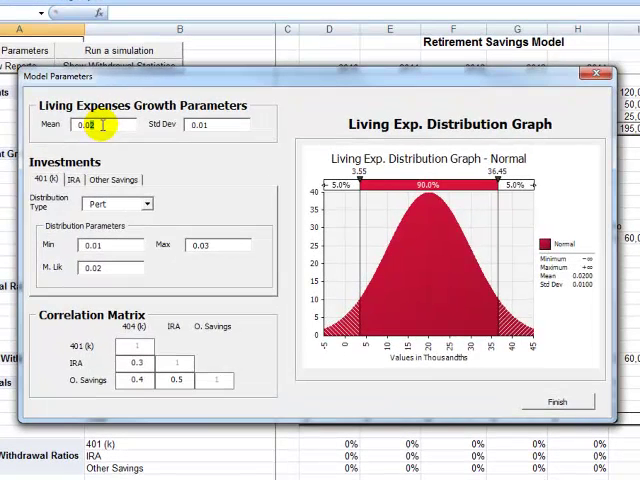
type("0.03")
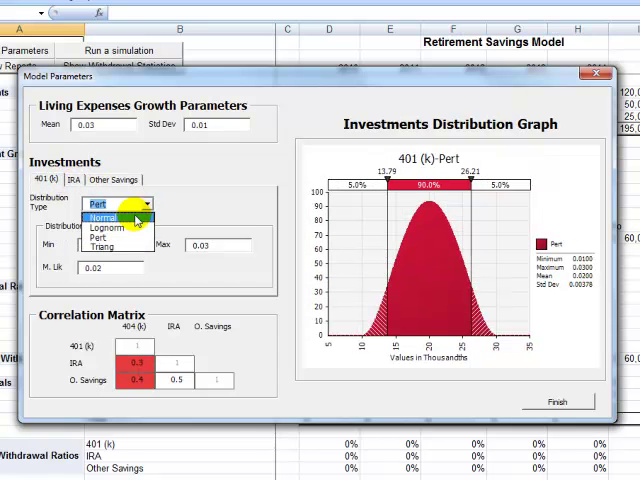
left_click(104, 216)
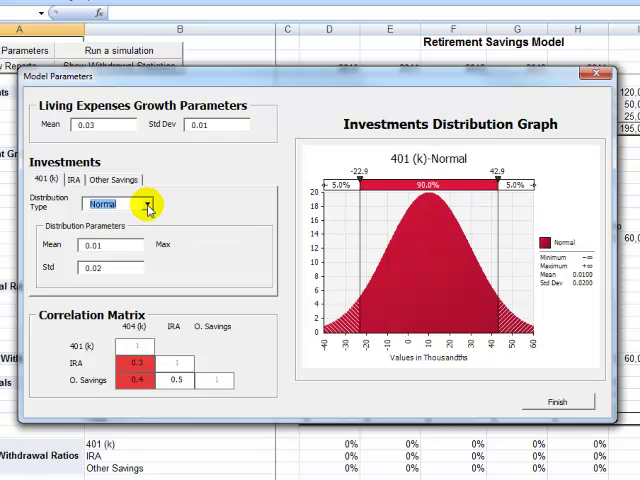
left_click(120, 228)
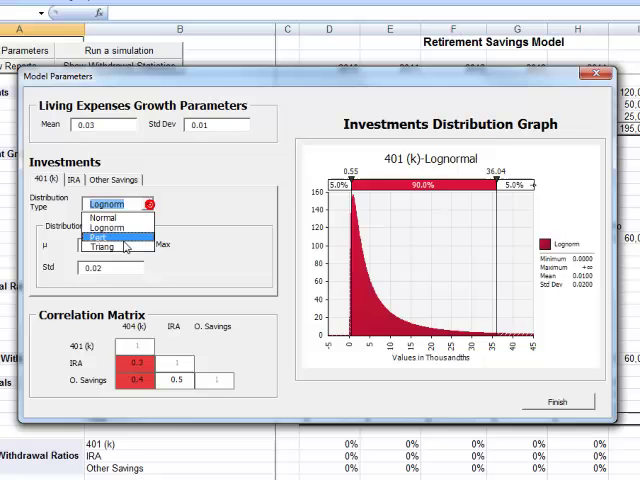
left_click(112, 244)
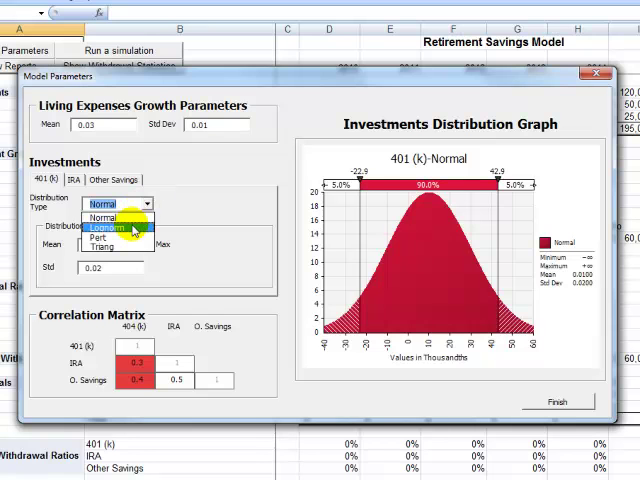
left_click(108, 228)
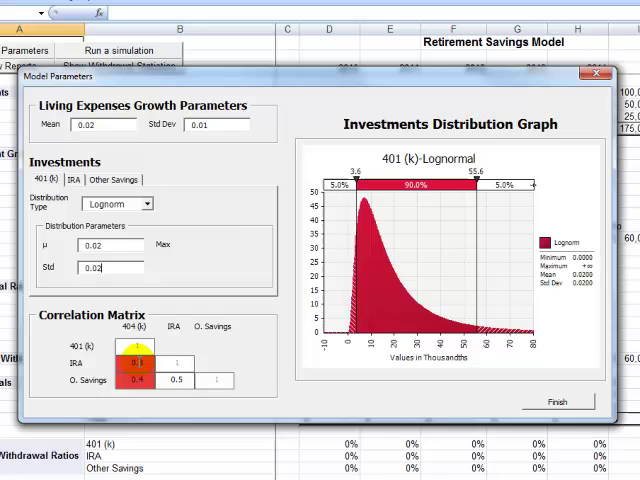
left_click(150, 356)
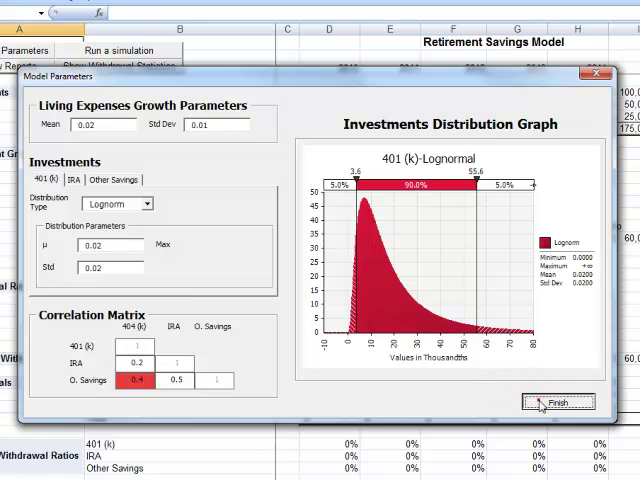
left_click(558, 402)
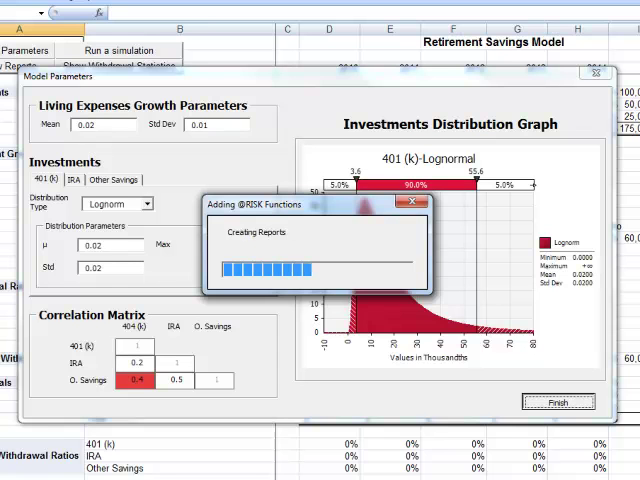
left_click(560, 400)
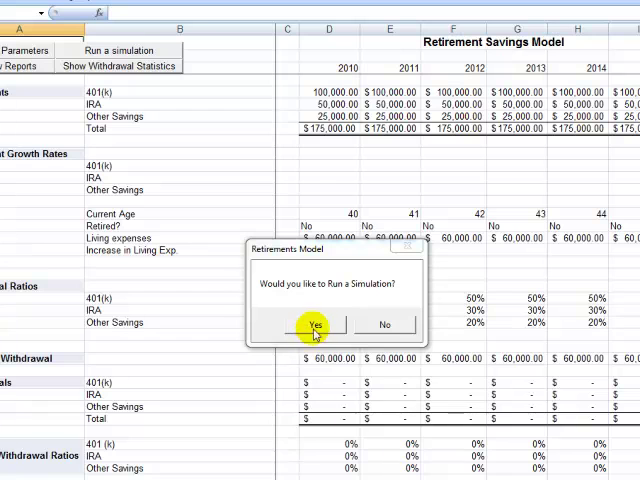
Confirm Yes to run the simulation, then view the Withdrawal Statistics results sheet.
left_click(314, 324)
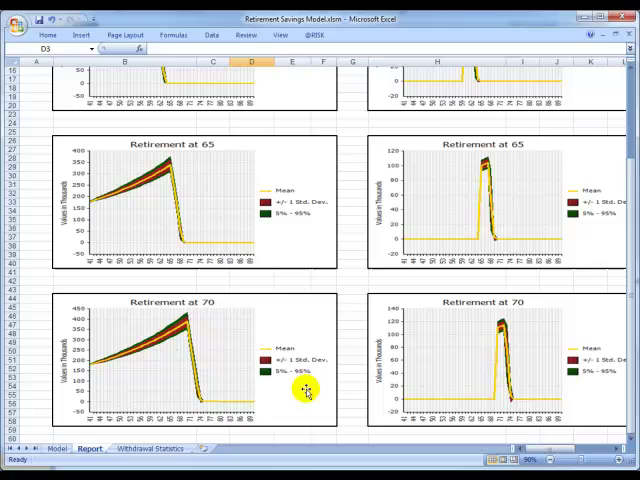
left_click(152, 448)
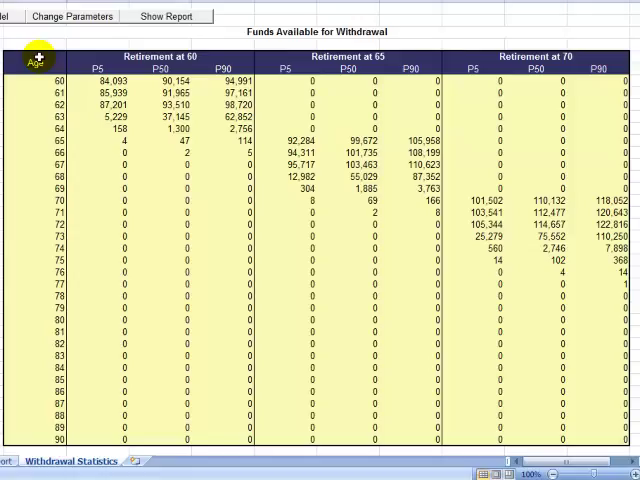
Return to the Model sheet and scroll right through yearly projections to about 2036.
left_click(36, 448)
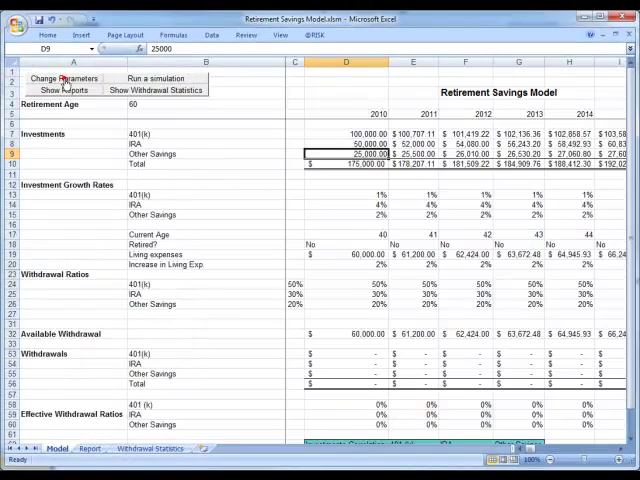
mouse_move(450, 456)
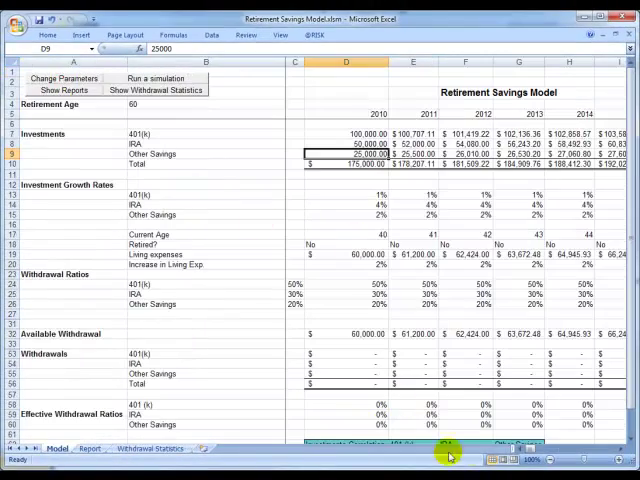
scroll("right", 3)
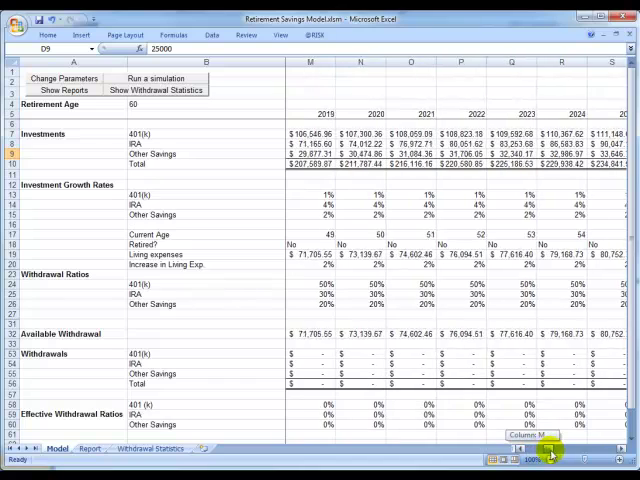
scroll("right", 3)
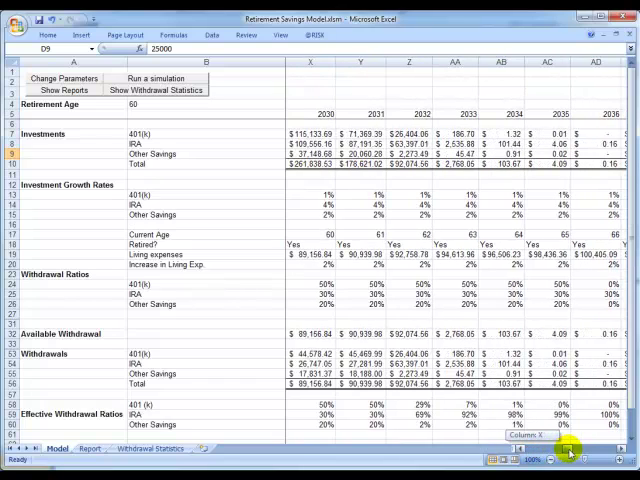